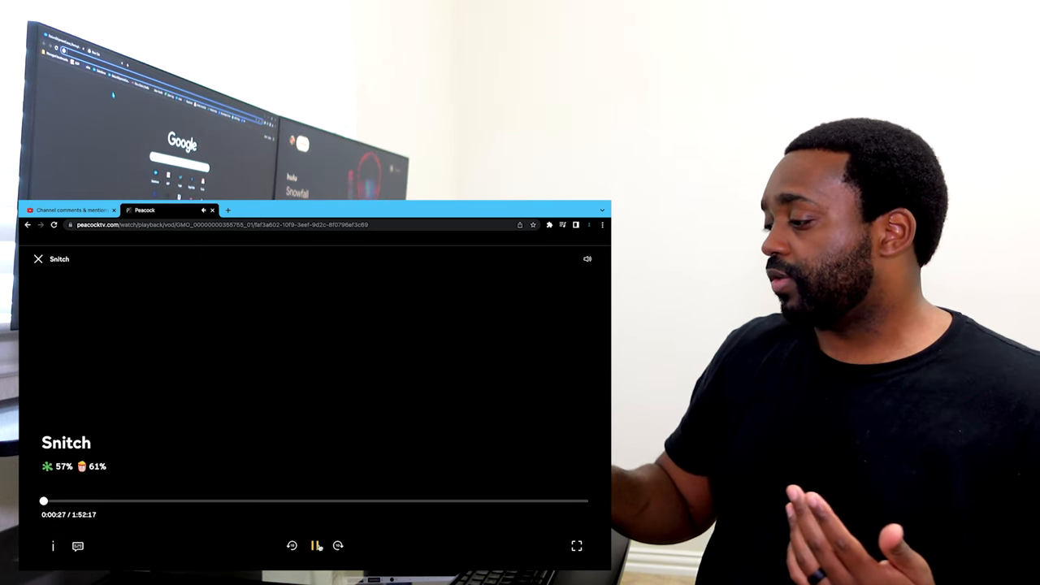
Pause the Snitch movie in the Peacock player at about 0:27.
click(316, 547)
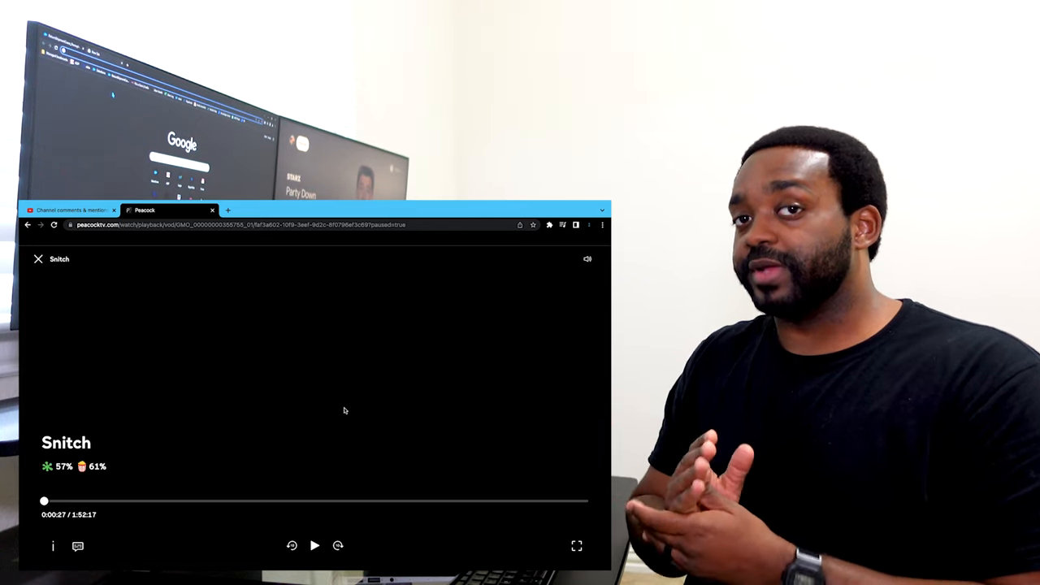
mouse_move(504, 302)
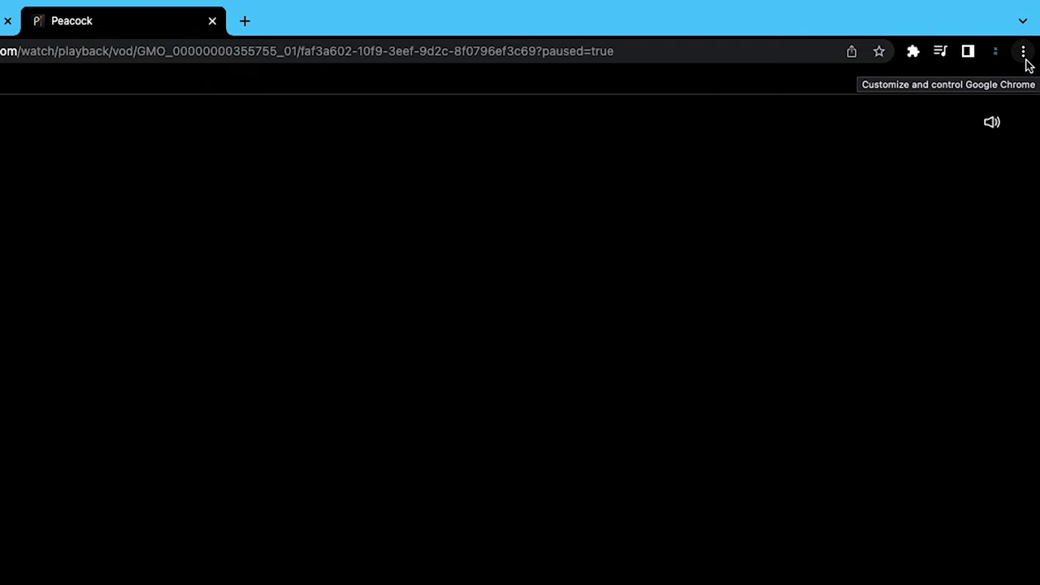
Go to Chrome's Settings page from the three-dot menu.
click(1024, 50)
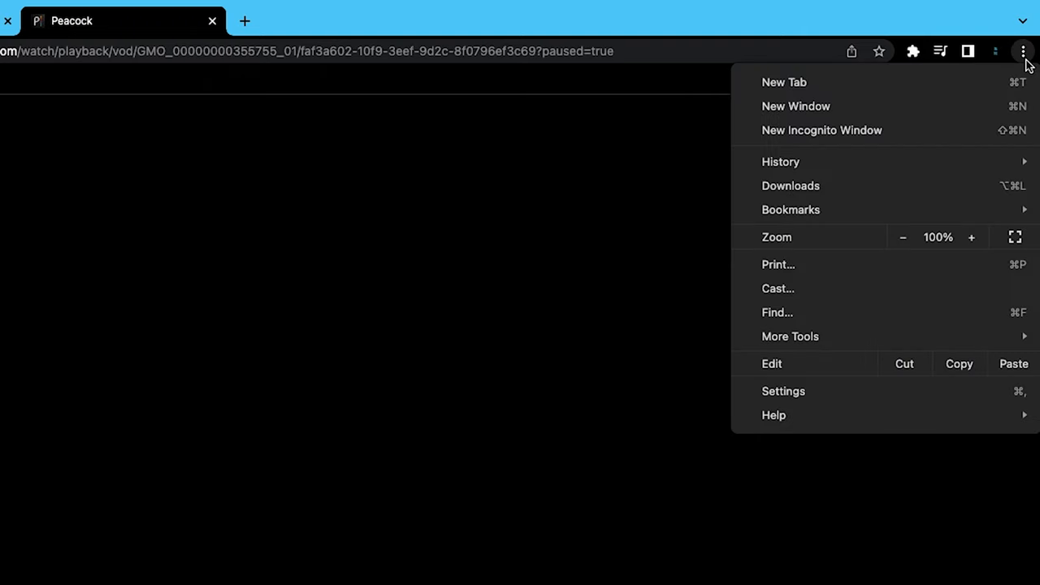
mouse_move(821, 390)
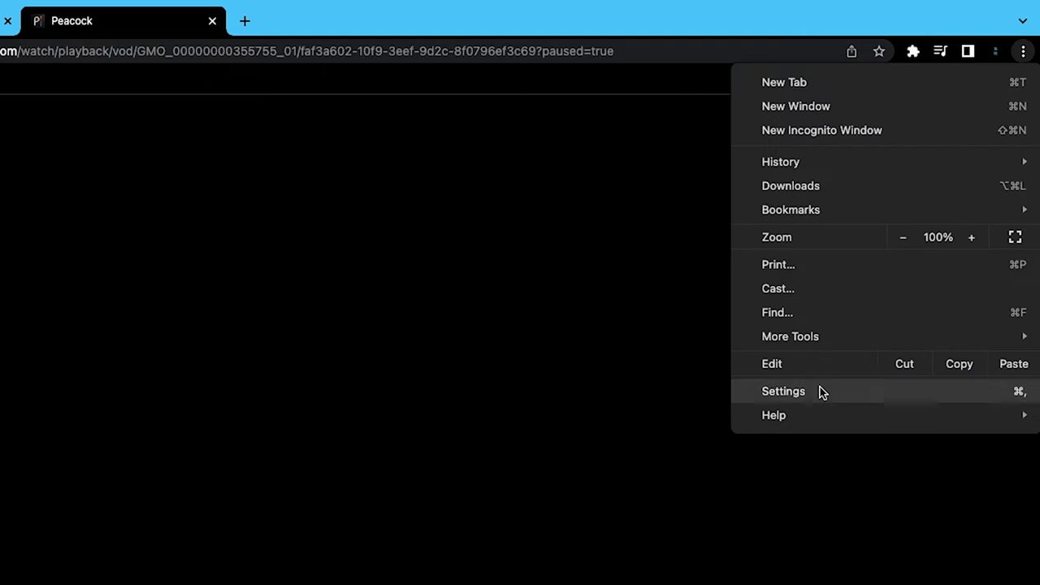
click(783, 390)
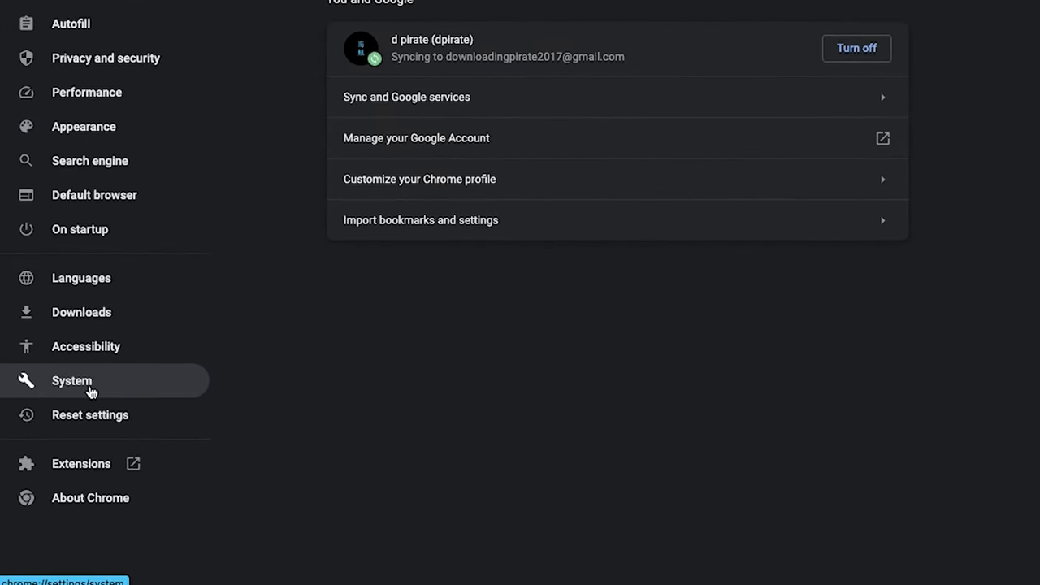
In System settings, switch off 'Use hardware acceleration when available' and return to the Peacock tab.
click(71, 380)
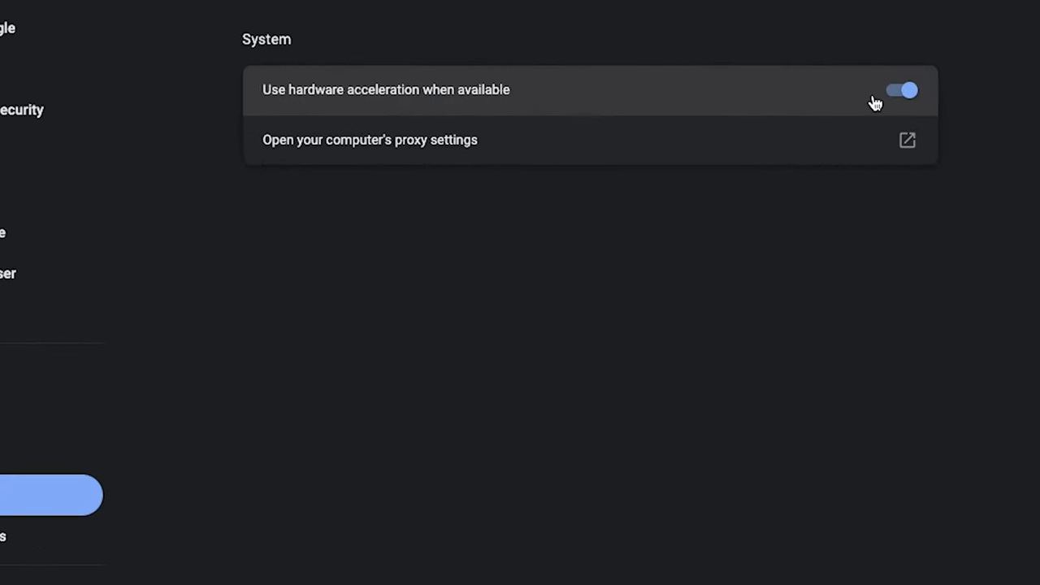
click(902, 91)
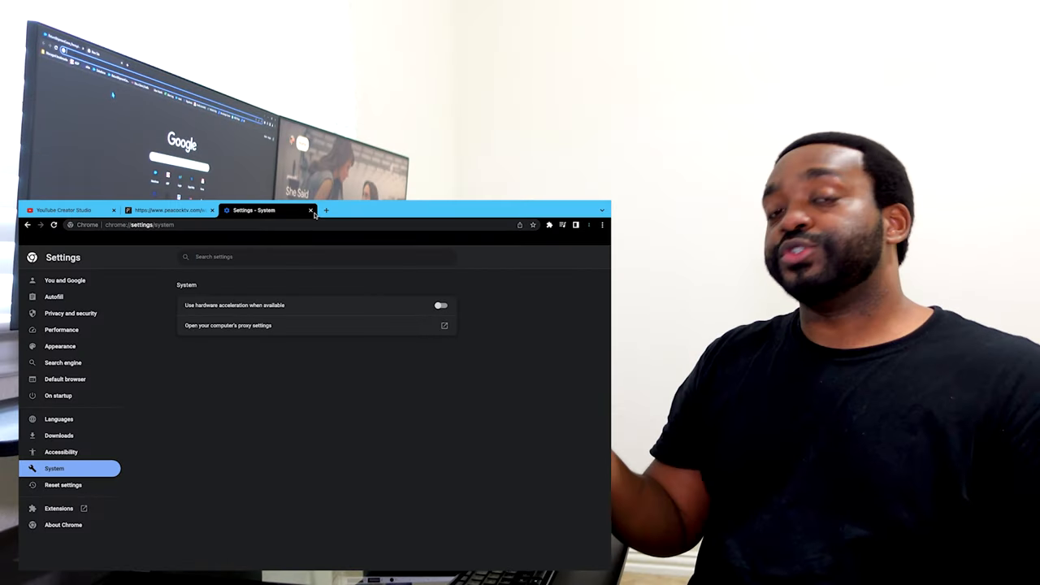
click(311, 210)
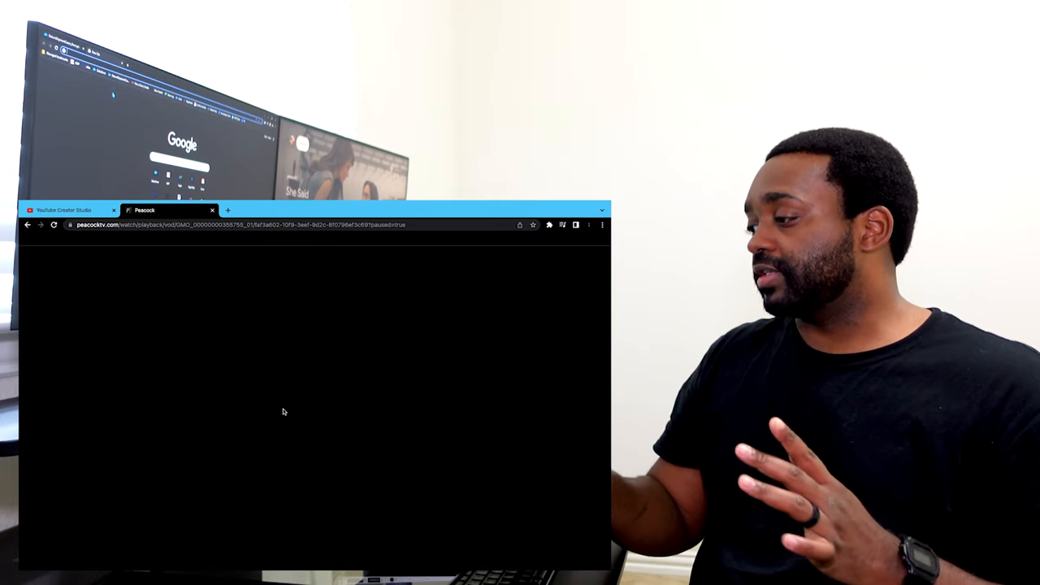